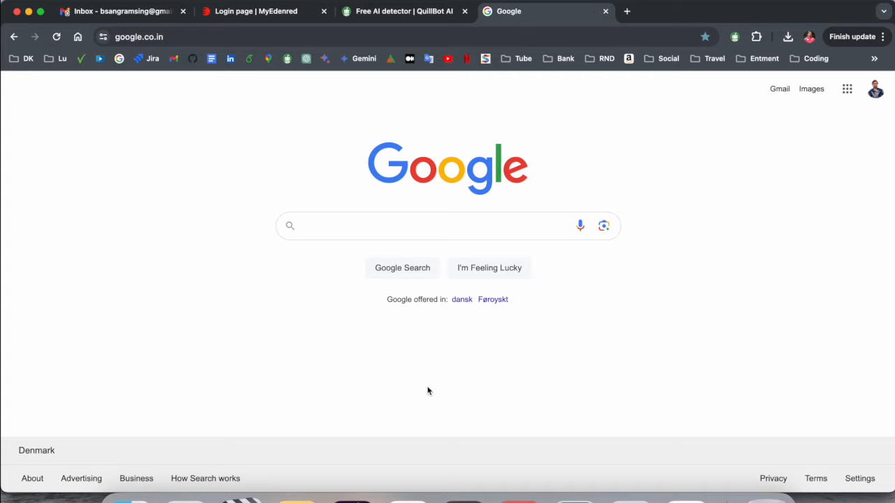
# Search Google for qr.io to bring up the results page.
pyautogui.write('qr.io')
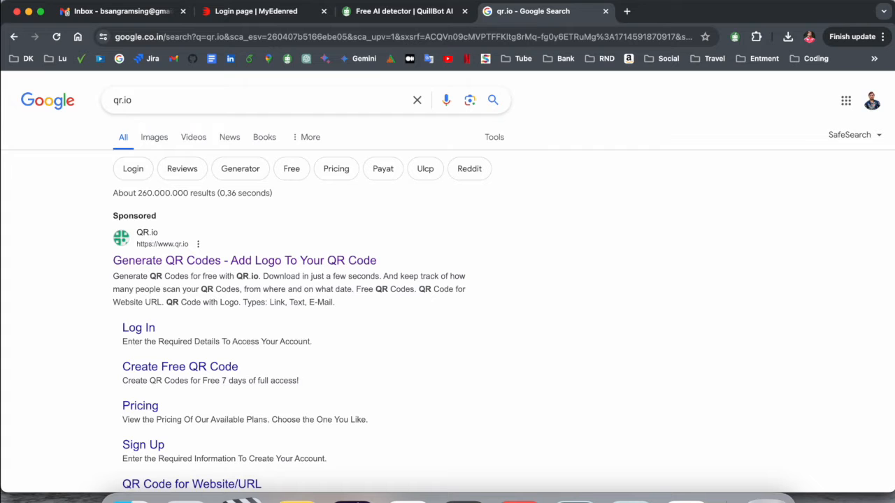
pyautogui.moveTo(431, 349)
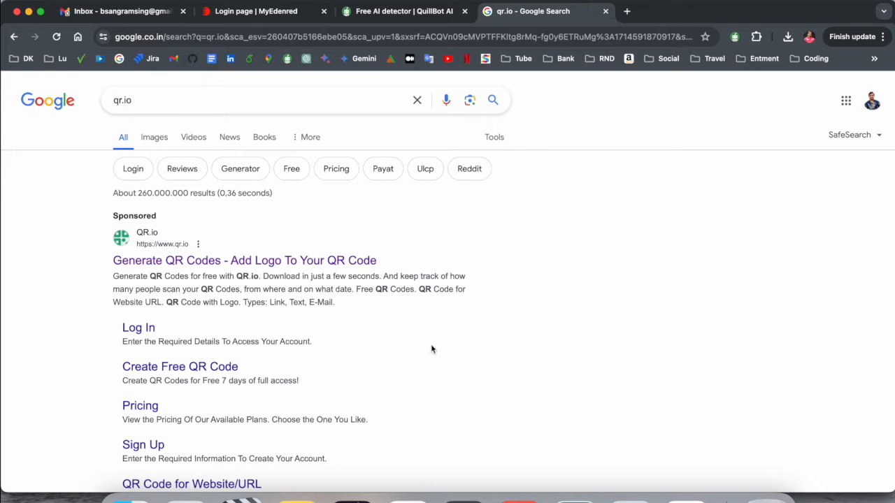
# Open the QR.io generator from the search results, with the Link form ready.
pyautogui.click(243, 260)
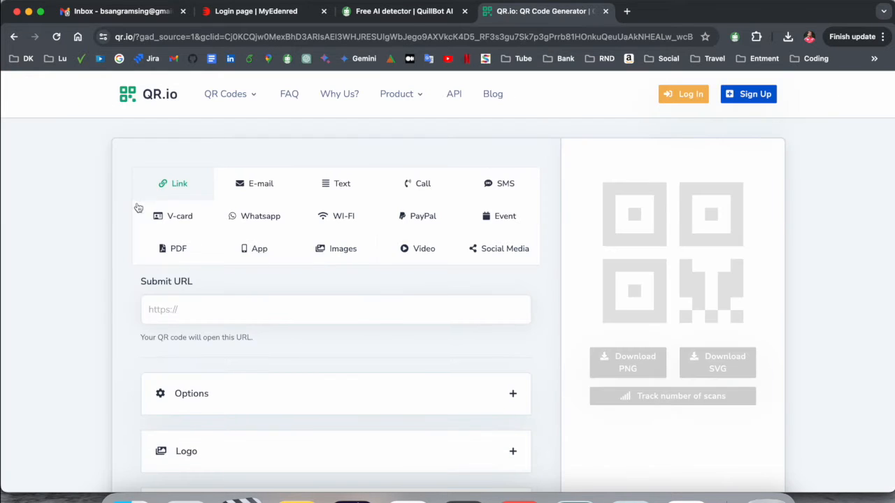
pyautogui.moveTo(284, 266)
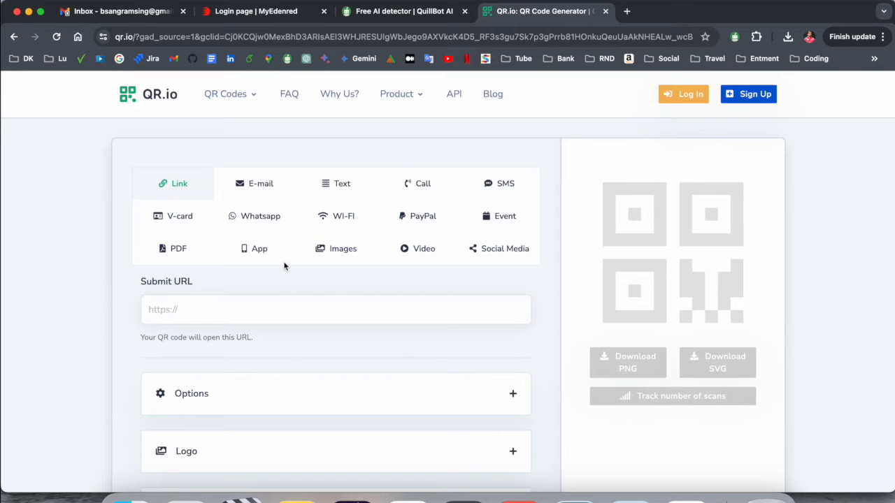
pyautogui.moveTo(228, 214)
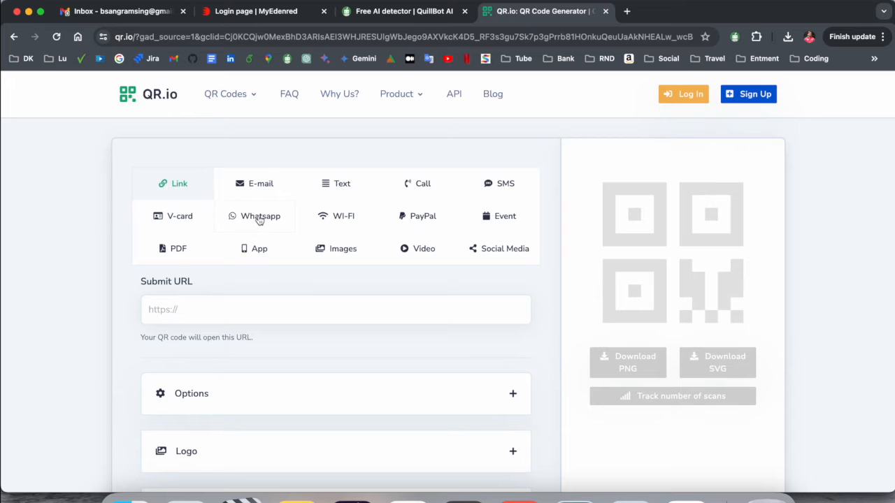
pyautogui.moveTo(300, 221)
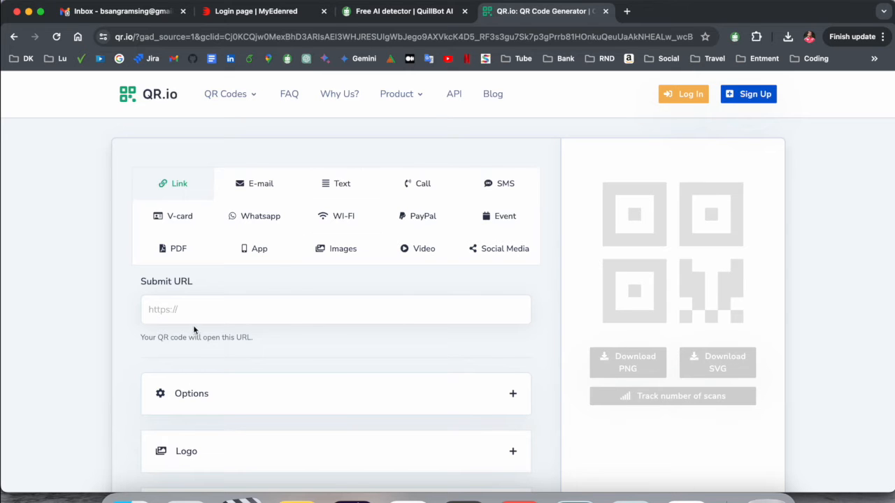
# Enter the ResearchRocks7 YouTube channel URL to generate the code, then attempt Download PNG.
pyautogui.write('https://youtube.com/@ResearchRocks7?sub_confirmation=1')
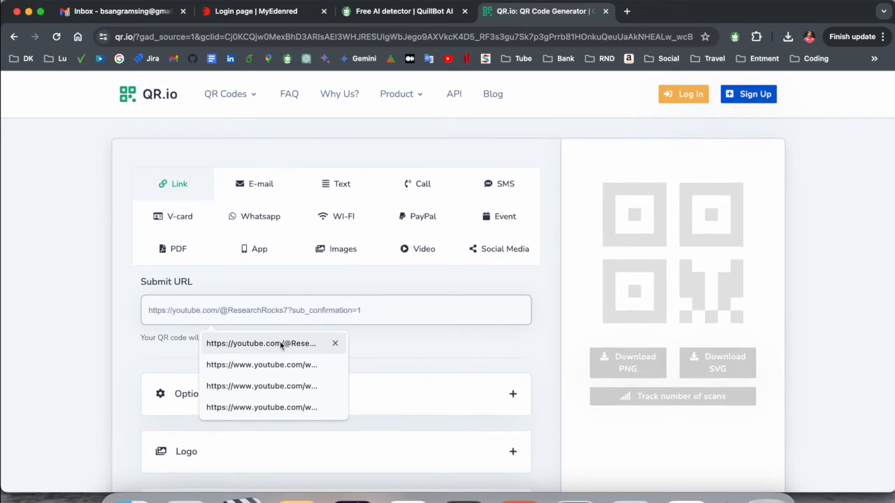
pyautogui.click(260, 344)
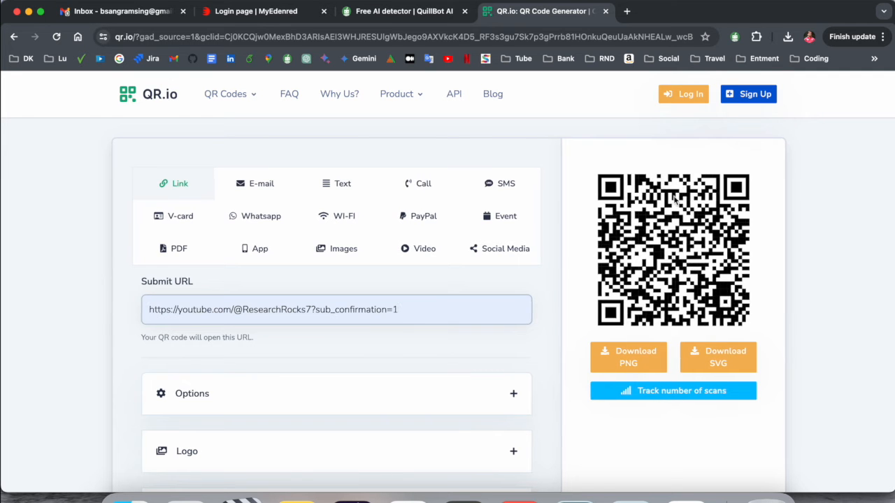
pyautogui.click(629, 357)
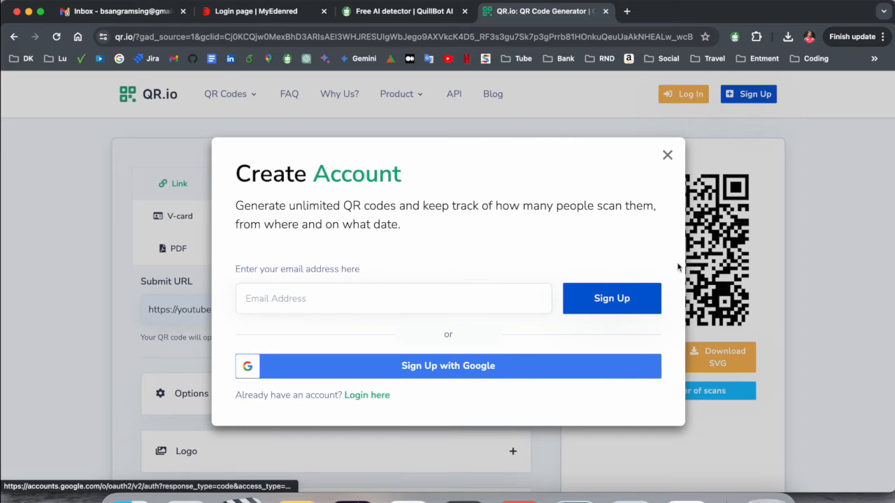
# Dismiss the Create Account prompt, save the cropped screenshot as QR_Code on Desktop and open it for scanning.
pyautogui.click(665, 154)
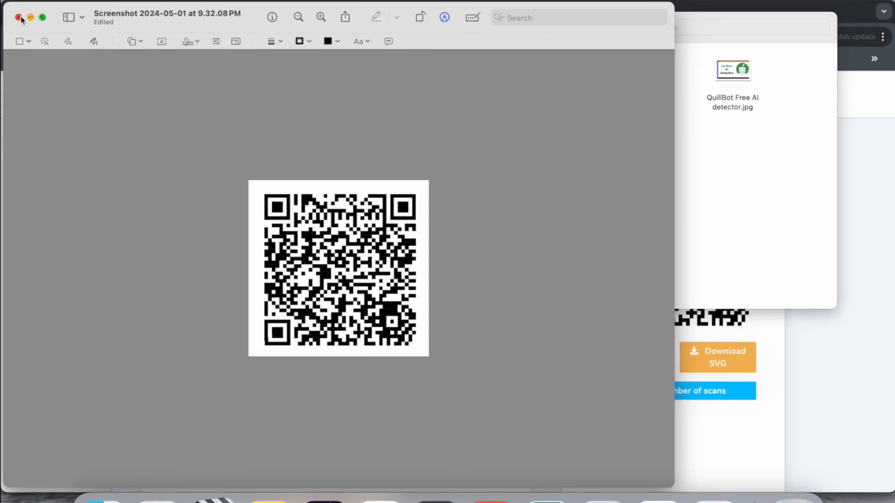
pyautogui.click(20, 17)
pyautogui.write('QR_Co')
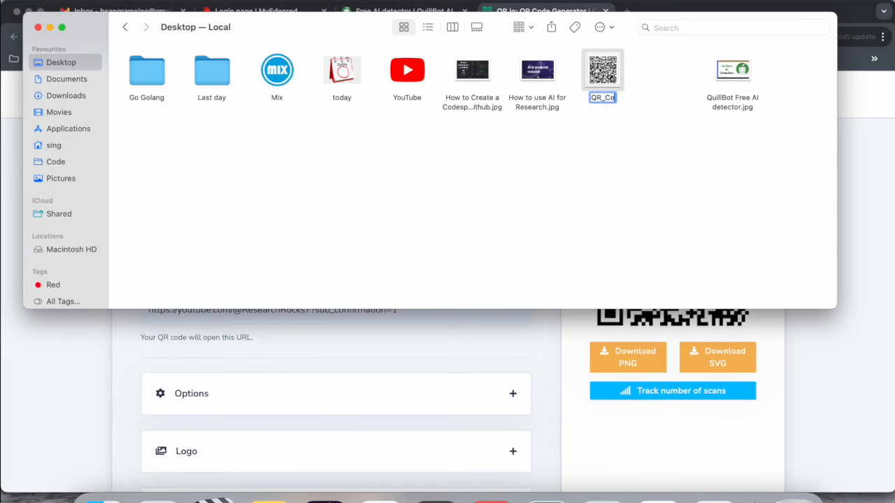
pyautogui.doubleClick(601, 69)
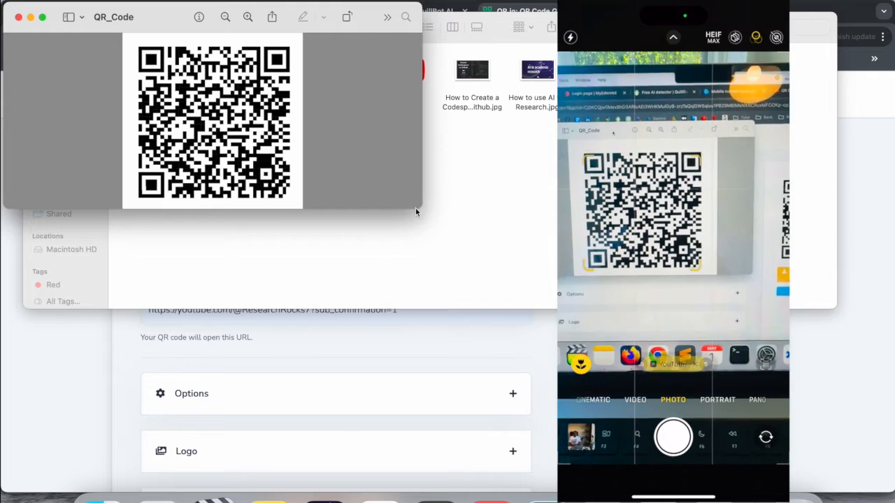